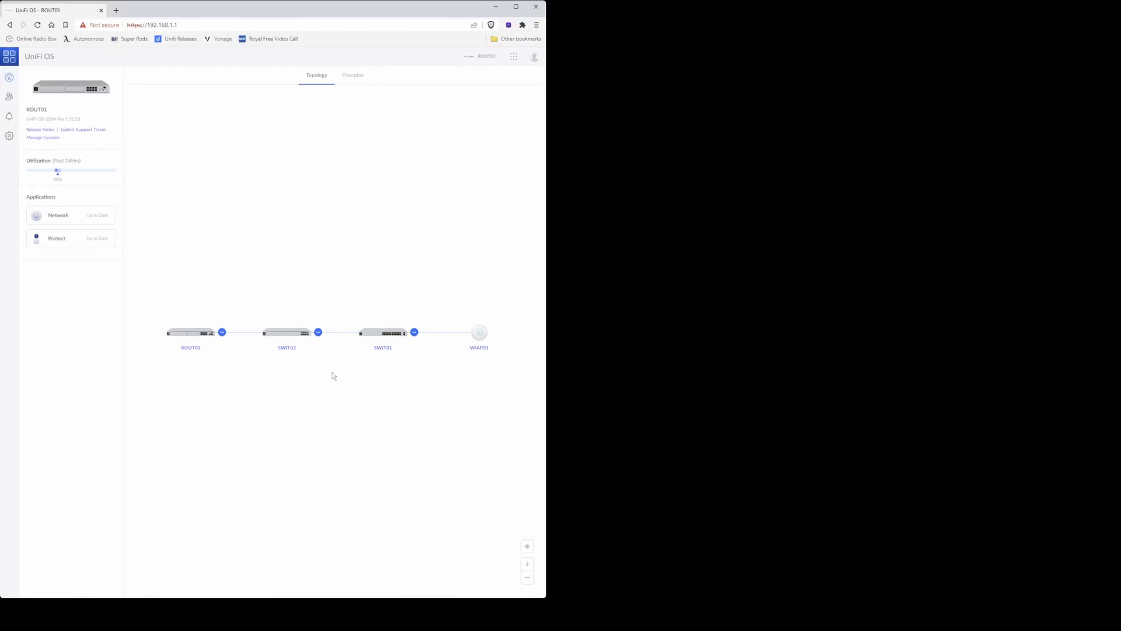
{"action": "mouse_move", "coordinate": [51, 64]}
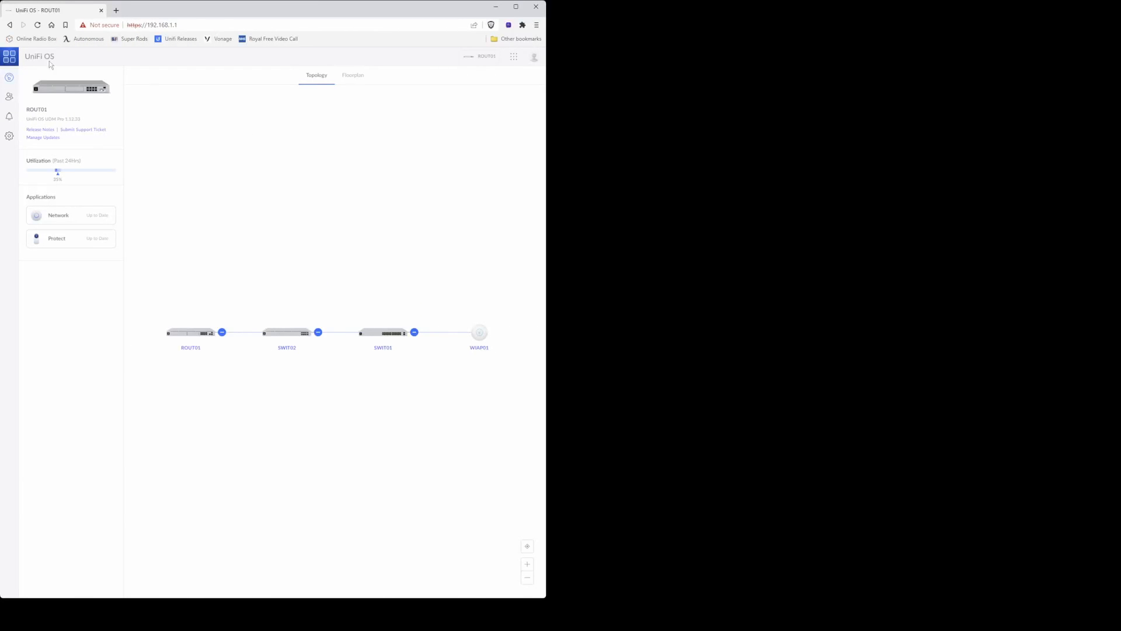
{"action": "mouse_move", "coordinate": [160, 135]}
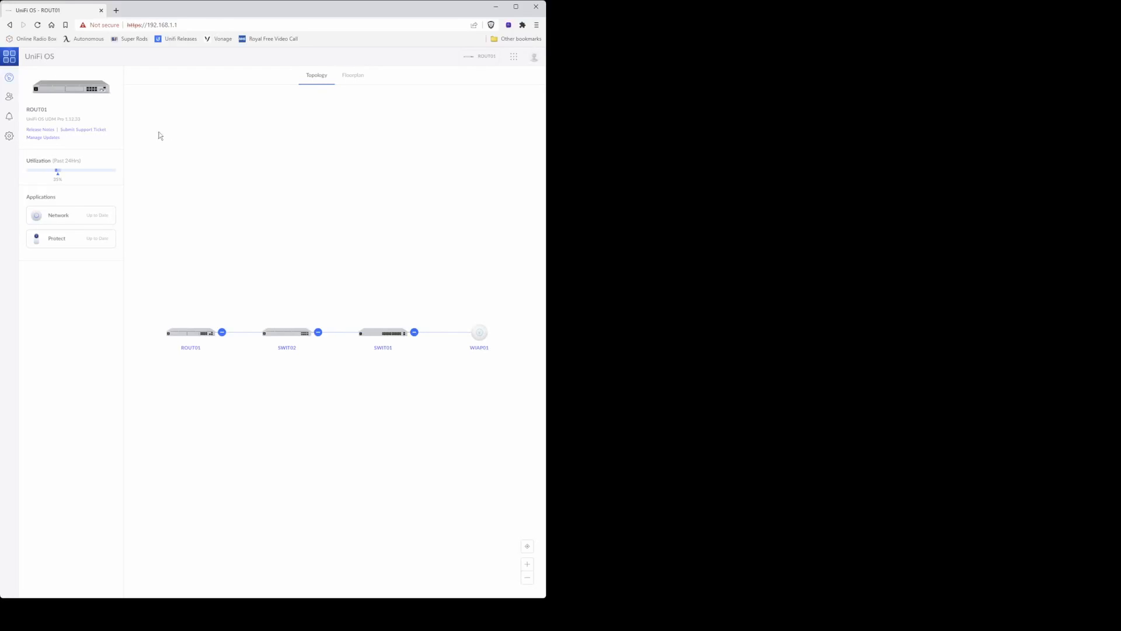
{"action": "mouse_move", "coordinate": [458, 116]}
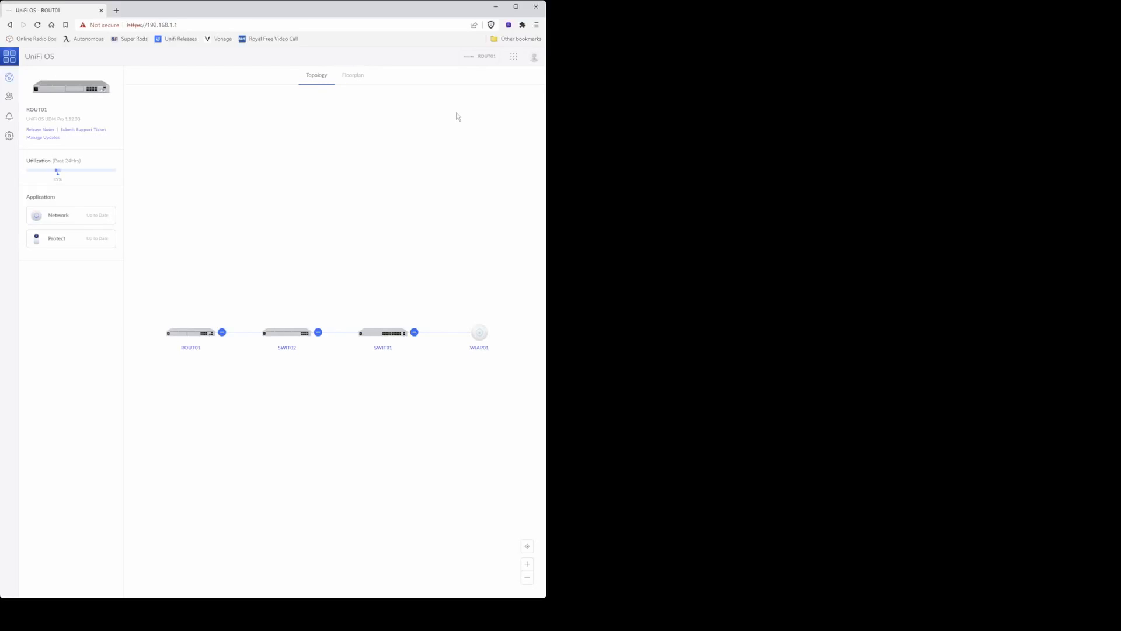
{"action": "mouse_move", "coordinate": [514, 56]}
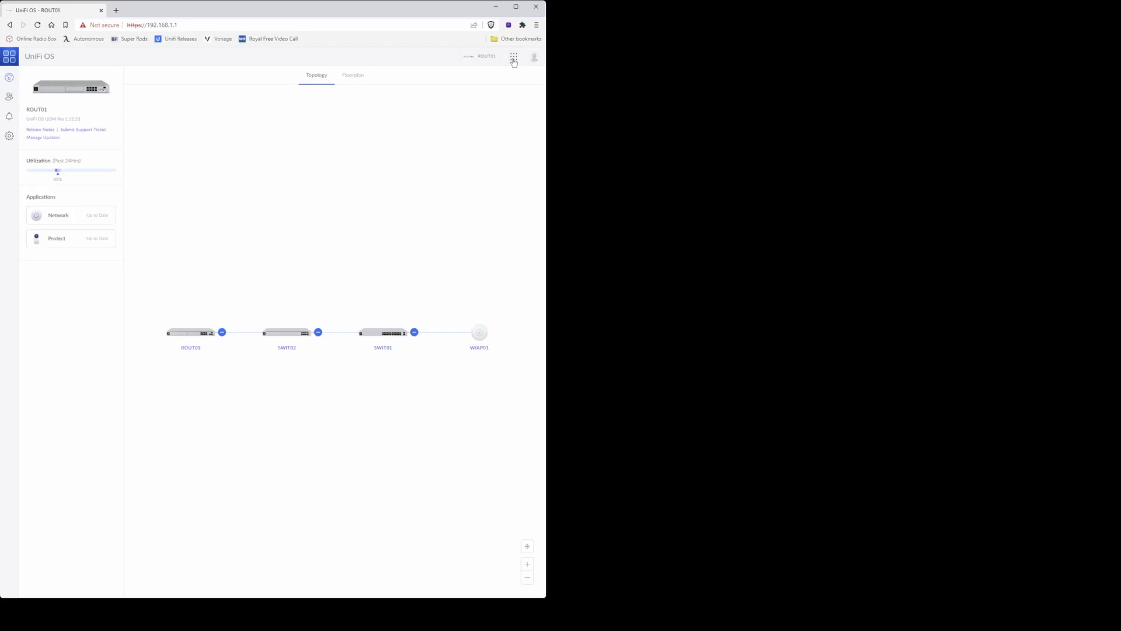
Step: Show the UniFi OS app switcher listing Network and Protect
{"action": "left_click", "coordinate": [513, 57]}
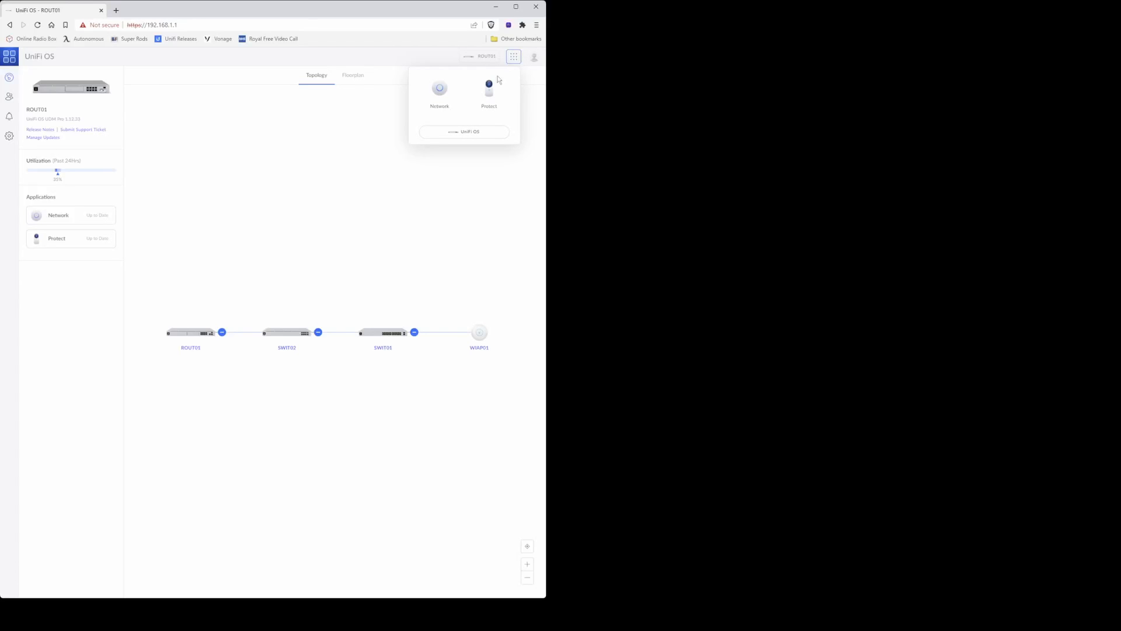
Step: Switch to Protect and show the UniFi Devices list with the pending UP Sense
{"action": "left_click", "coordinate": [490, 91]}
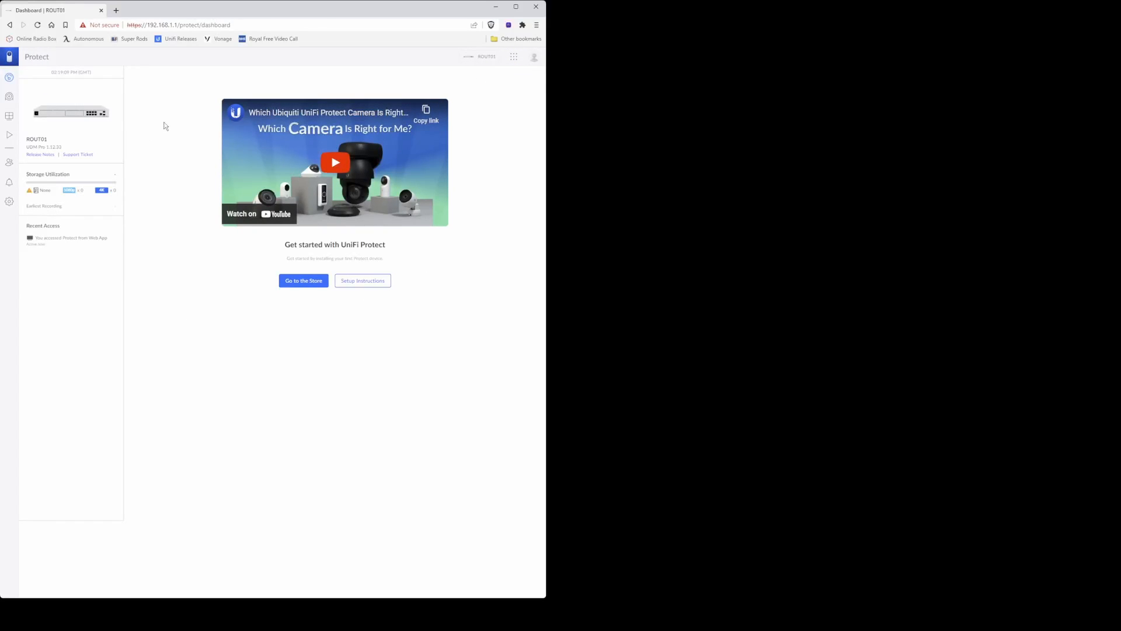
{"action": "mouse_move", "coordinate": [9, 77]}
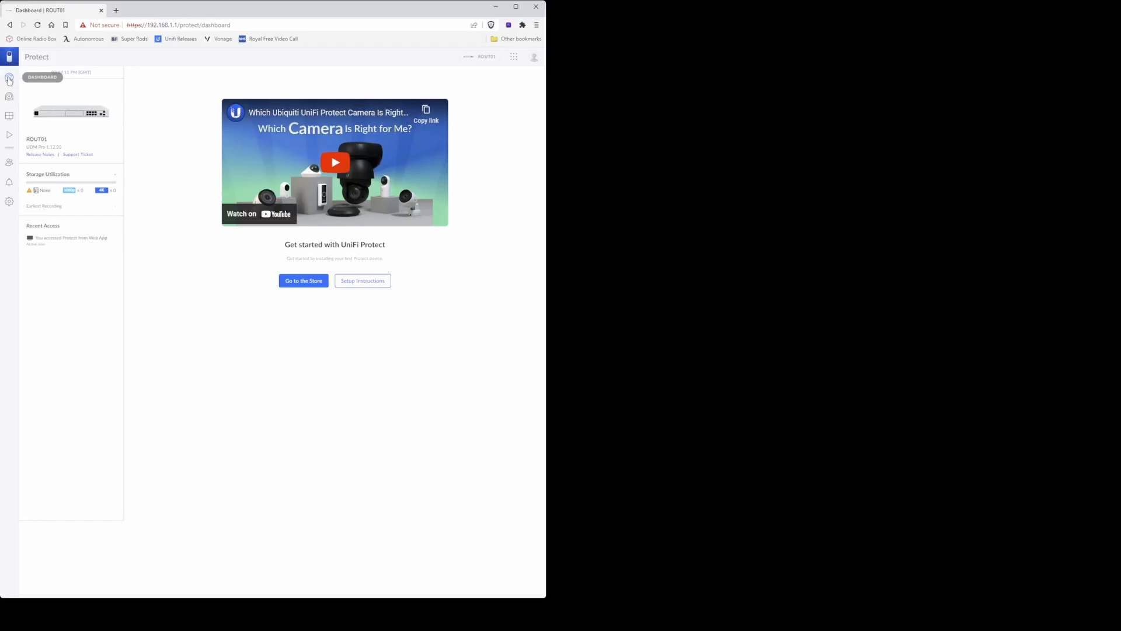
{"action": "mouse_move", "coordinate": [10, 99]}
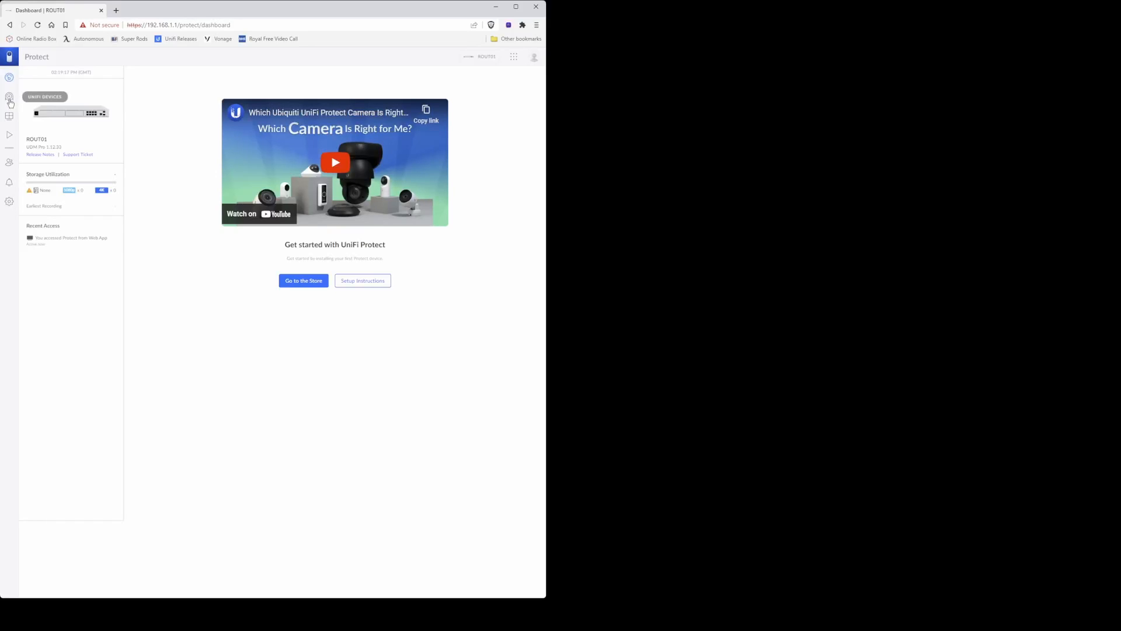
{"action": "left_click", "coordinate": [9, 96]}
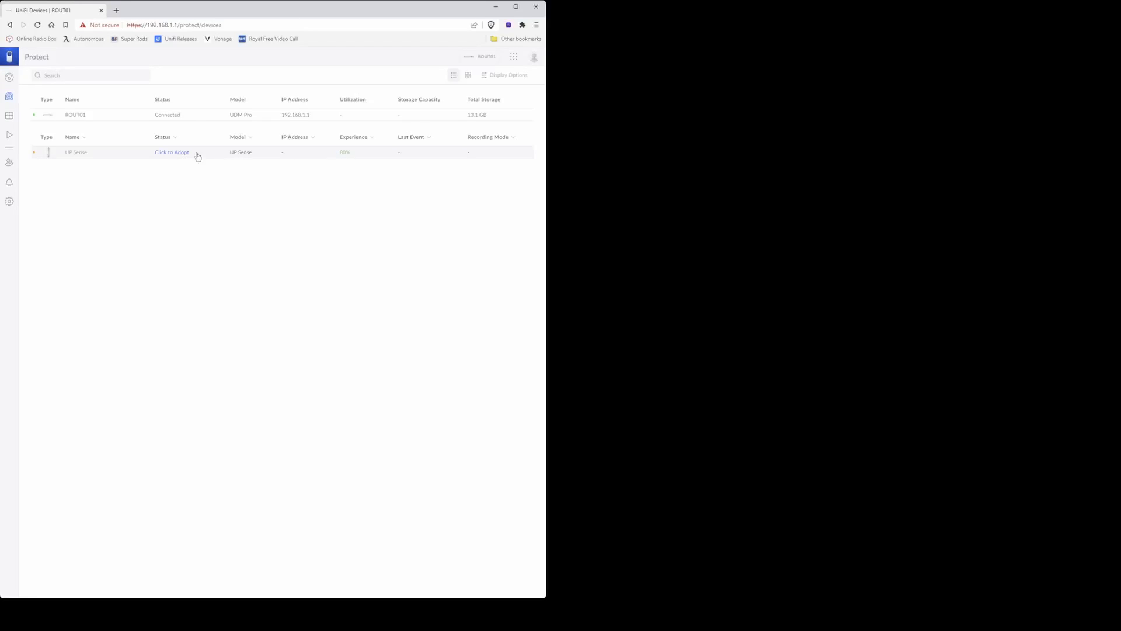
Step: Adopt the UP Sense under the name SENS01 and advance to mount options
{"action": "left_click", "coordinate": [171, 153]}
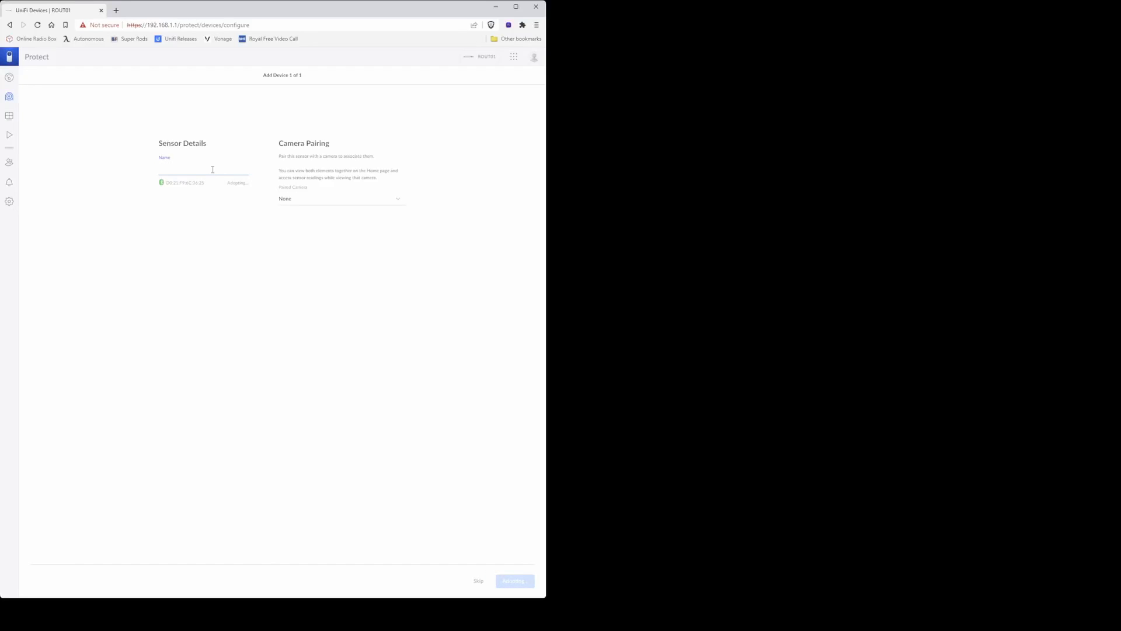
{"action": "type", "text": "SENS"}
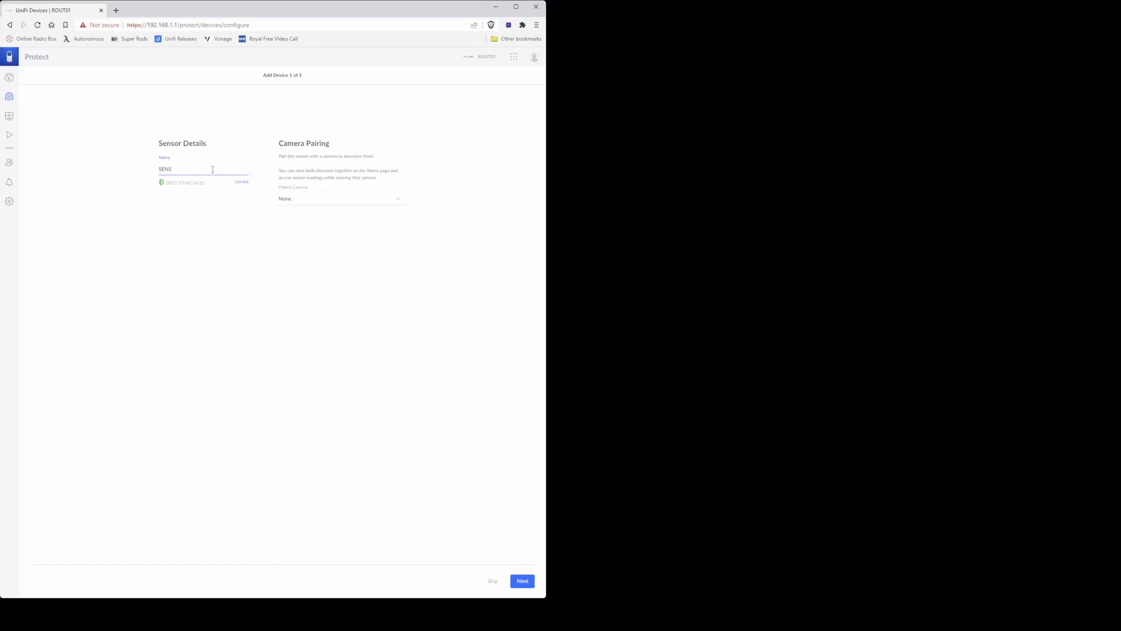
{"action": "type", "text": "01"}
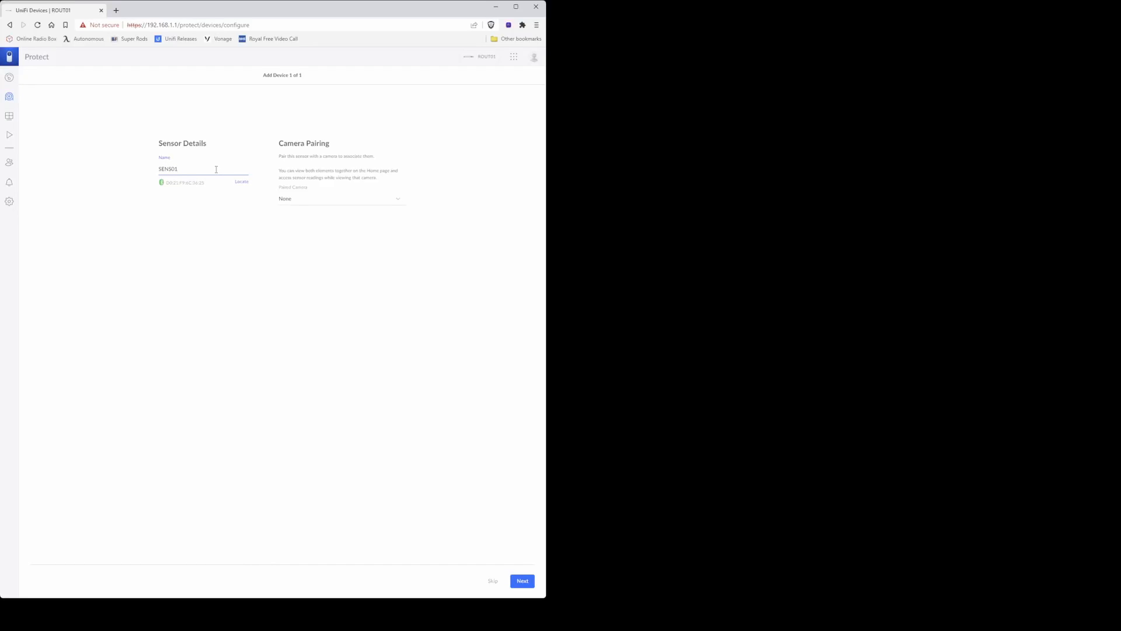
{"action": "mouse_move", "coordinate": [241, 182]}
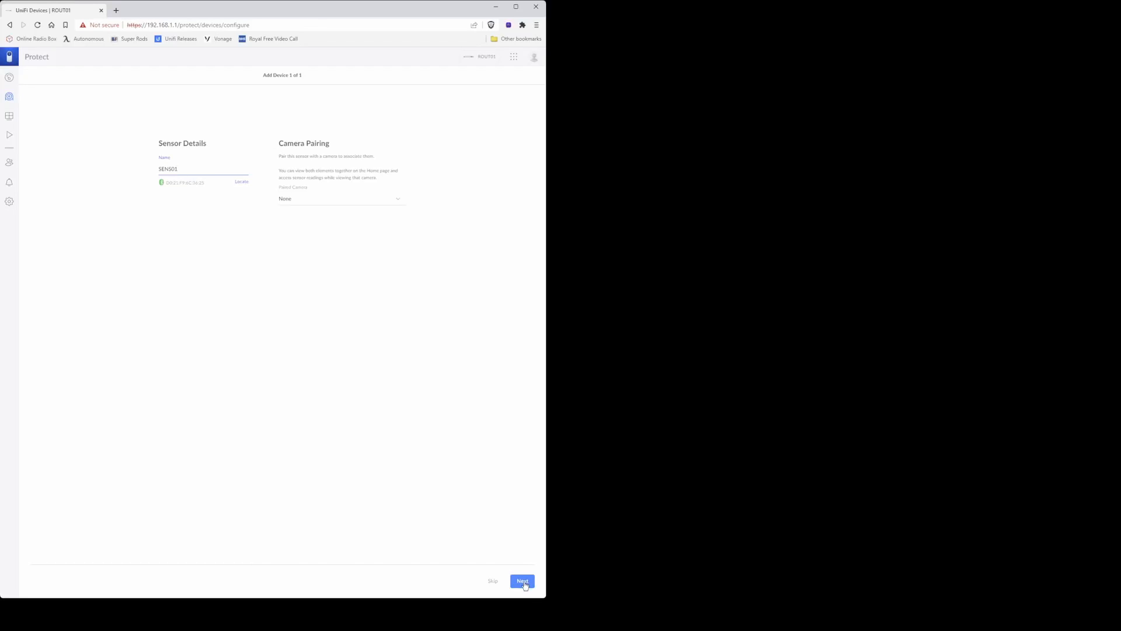
{"action": "left_click", "coordinate": [522, 580]}
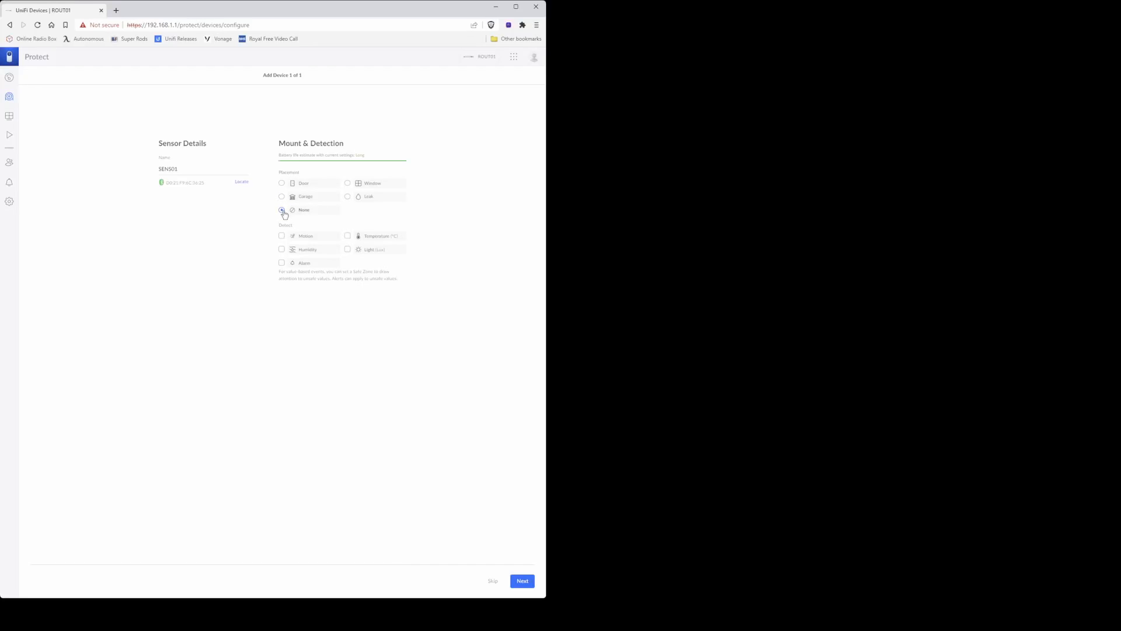
Step: Set placement to None, enable Temperature detection, and finish adopting SENS01
{"action": "left_click", "coordinate": [282, 210]}
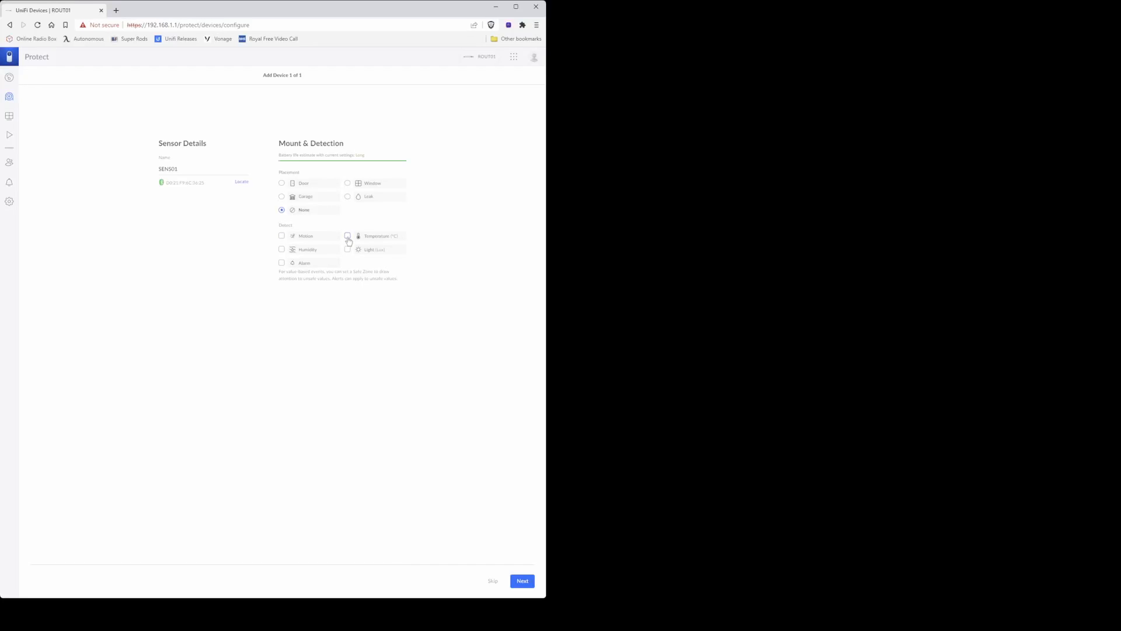
{"action": "left_click", "coordinate": [347, 236]}
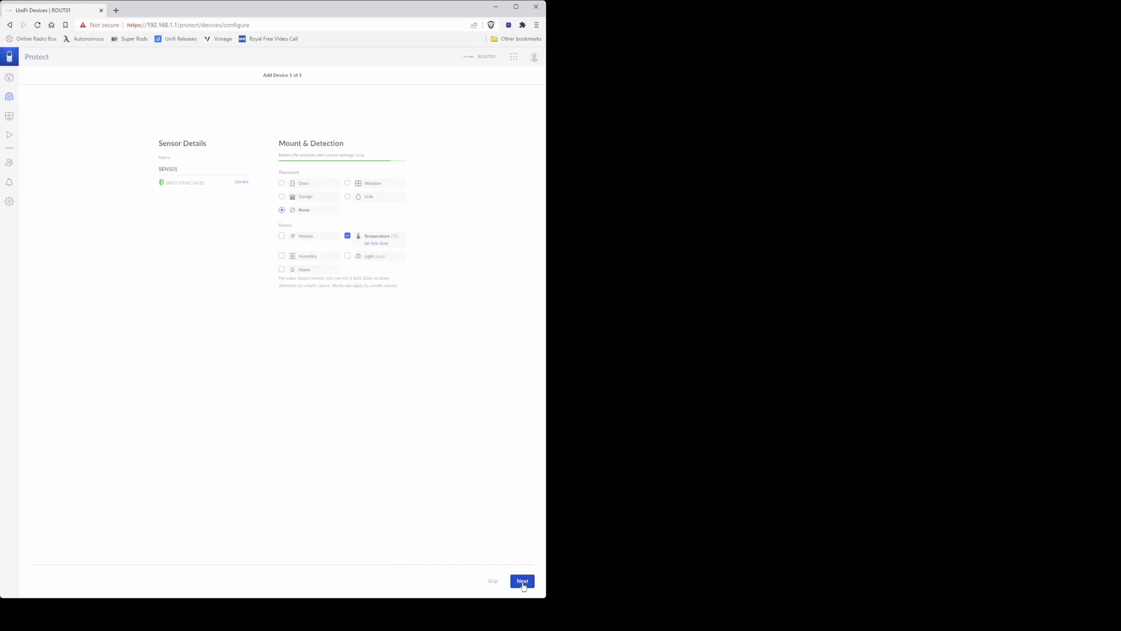
{"action": "left_click", "coordinate": [522, 581]}
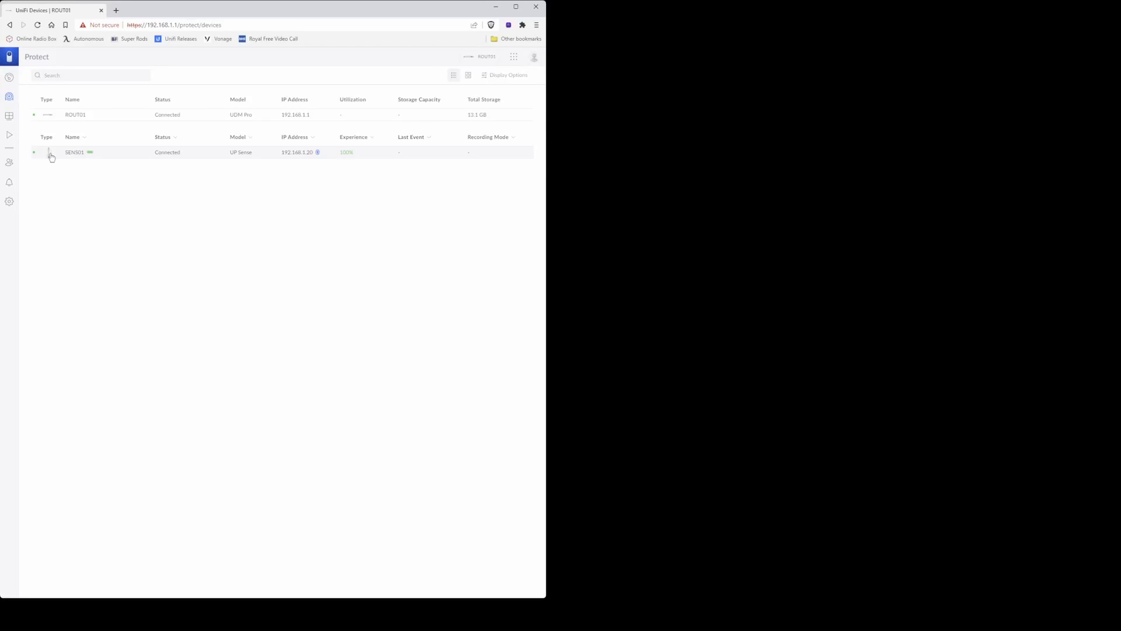
{"action": "mouse_move", "coordinate": [108, 159]}
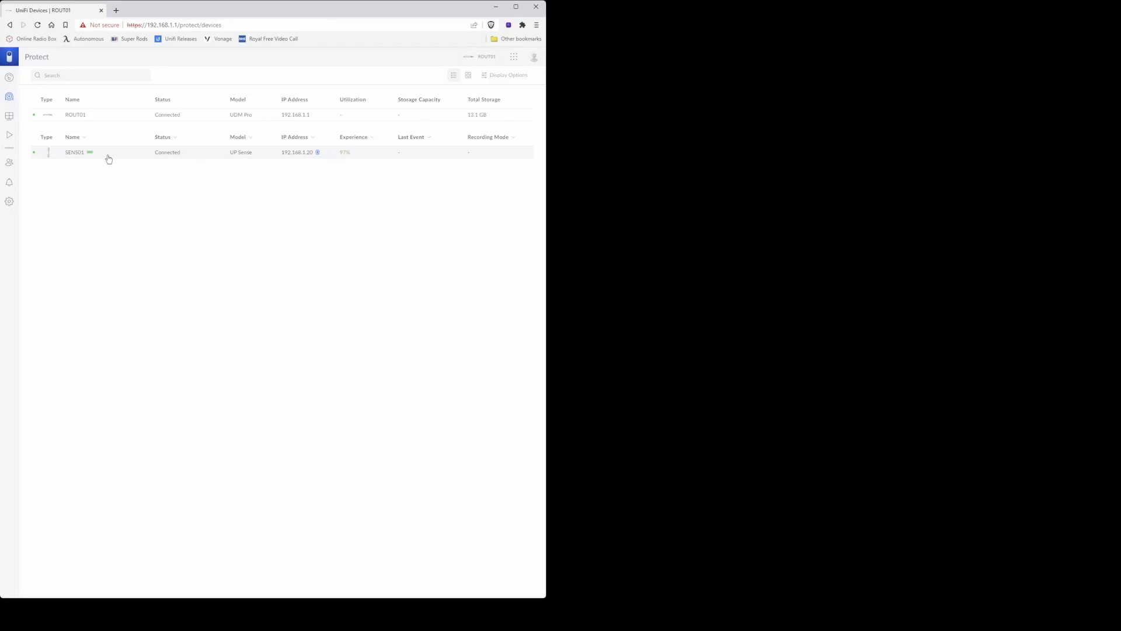
Step: Open the SENS01 row's details page from the UniFi Devices list
{"action": "left_click", "coordinate": [74, 151]}
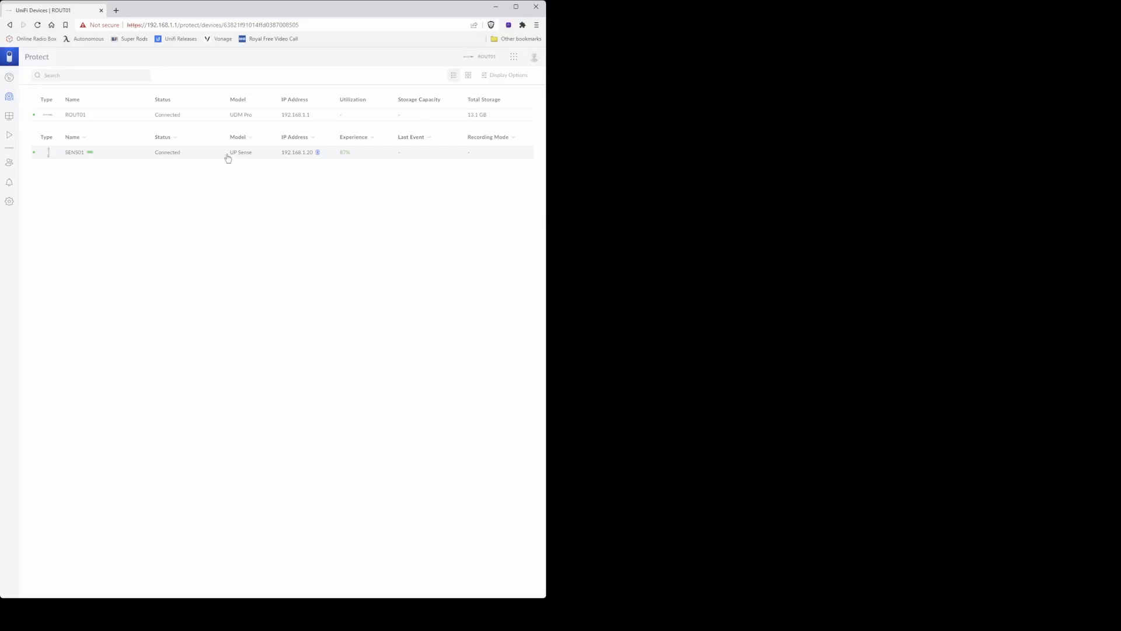
{"action": "left_click", "coordinate": [74, 152]}
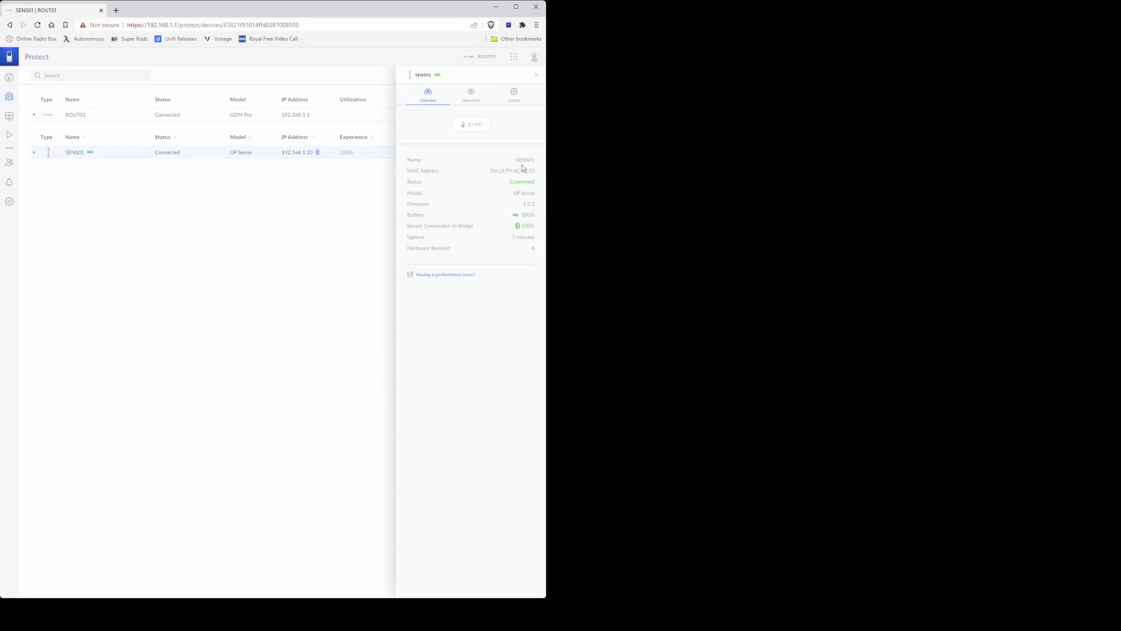
{"action": "mouse_move", "coordinate": [494, 190]}
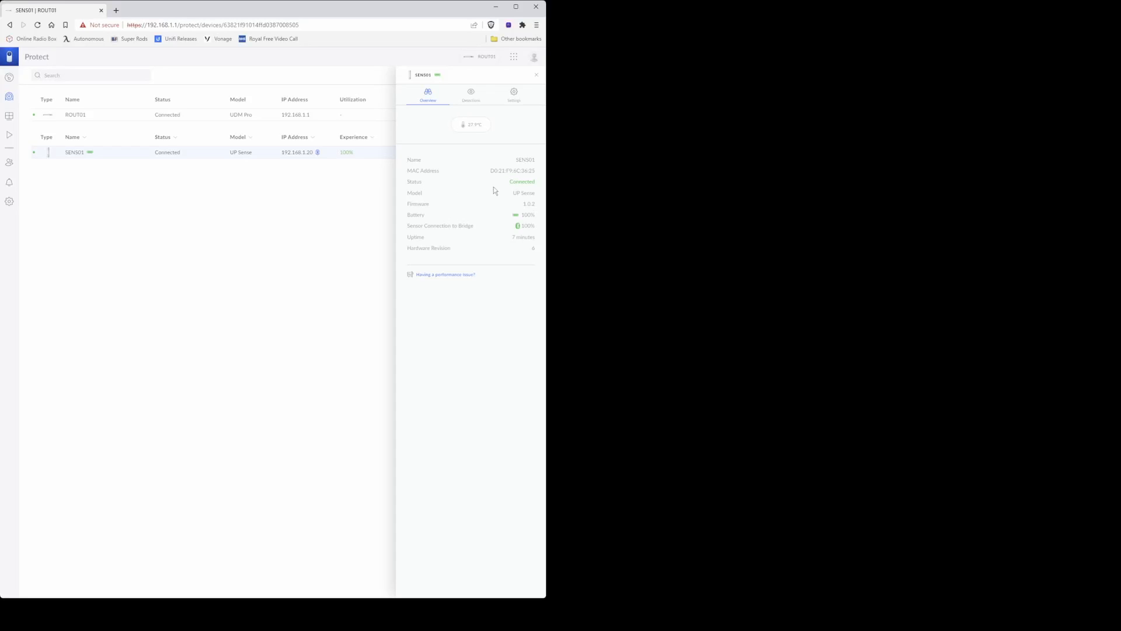
{"action": "mouse_move", "coordinate": [530, 235]}
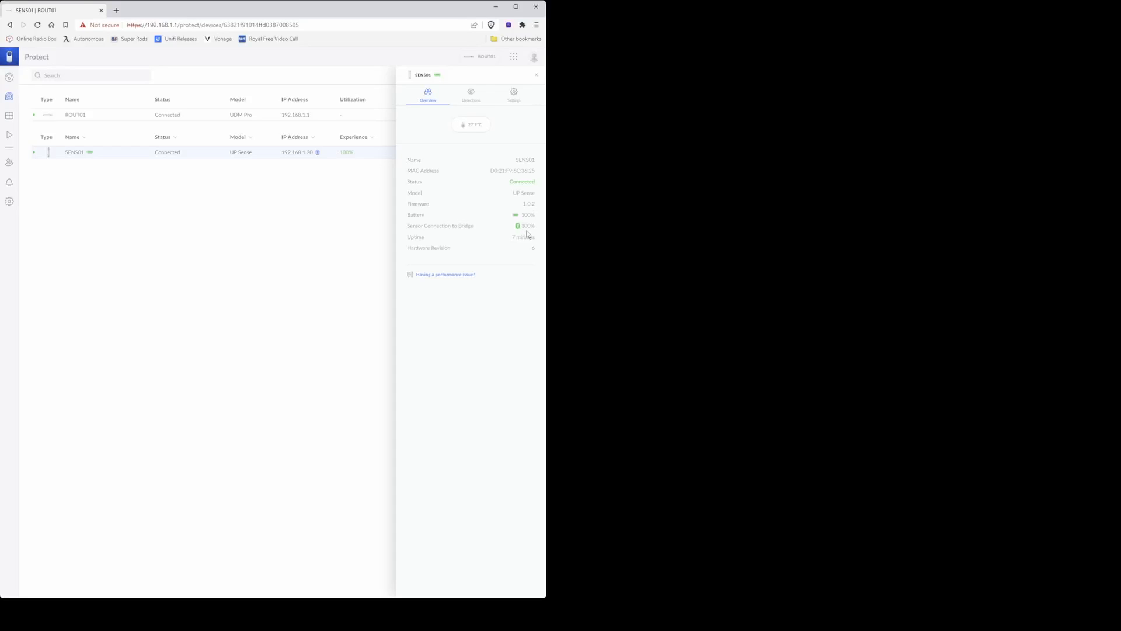
{"action": "mouse_move", "coordinate": [446, 131]}
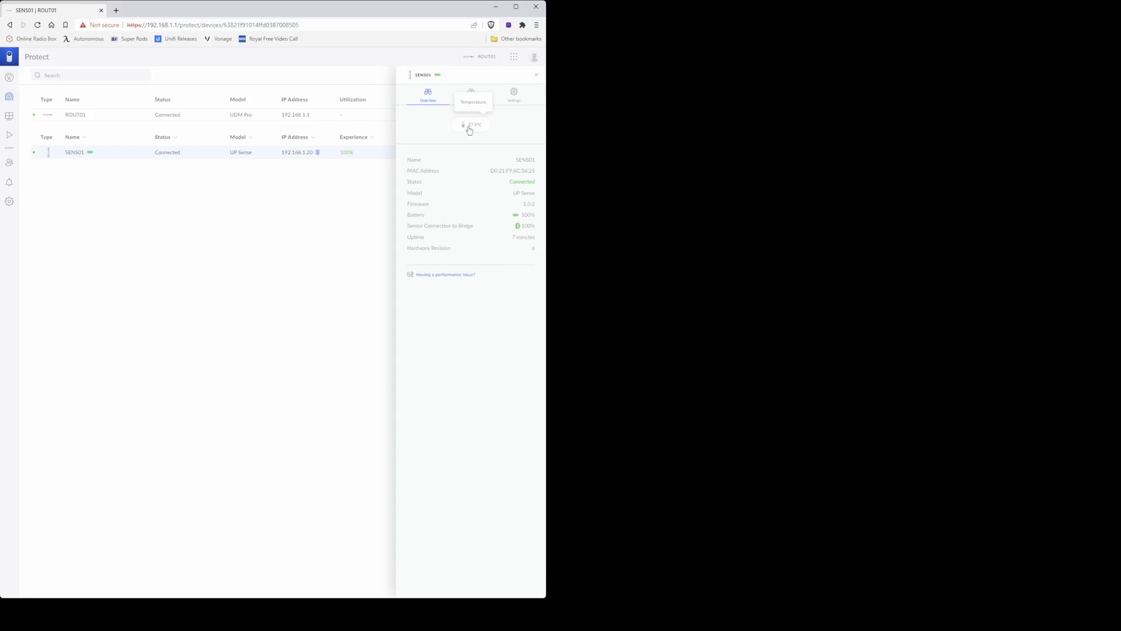
{"action": "mouse_move", "coordinate": [477, 133]}
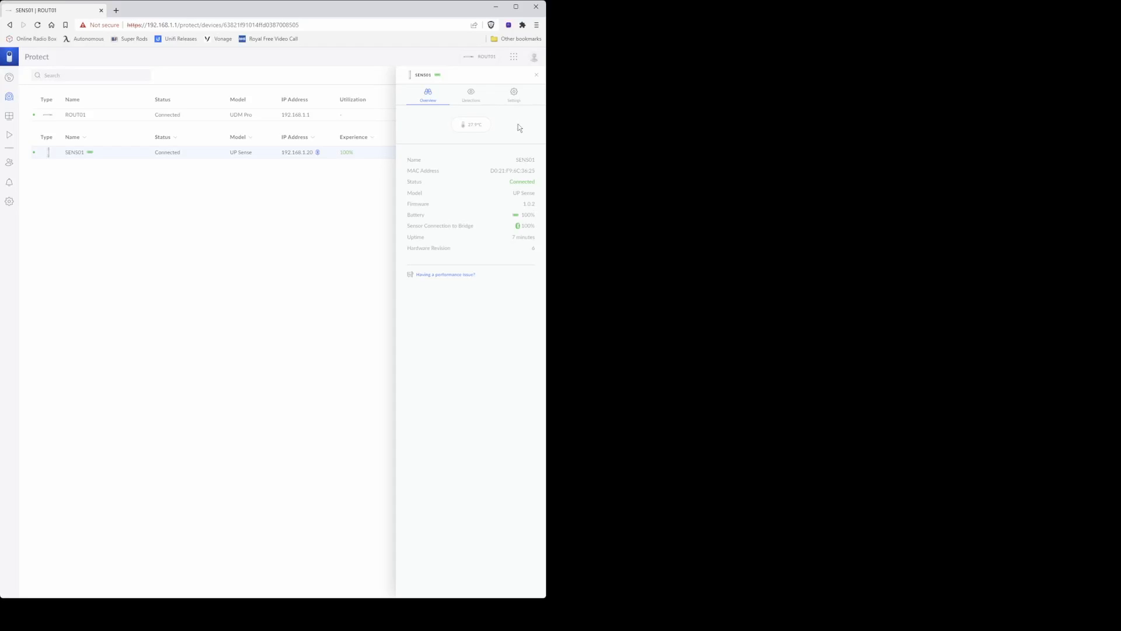
{"action": "mouse_move", "coordinate": [471, 93]}
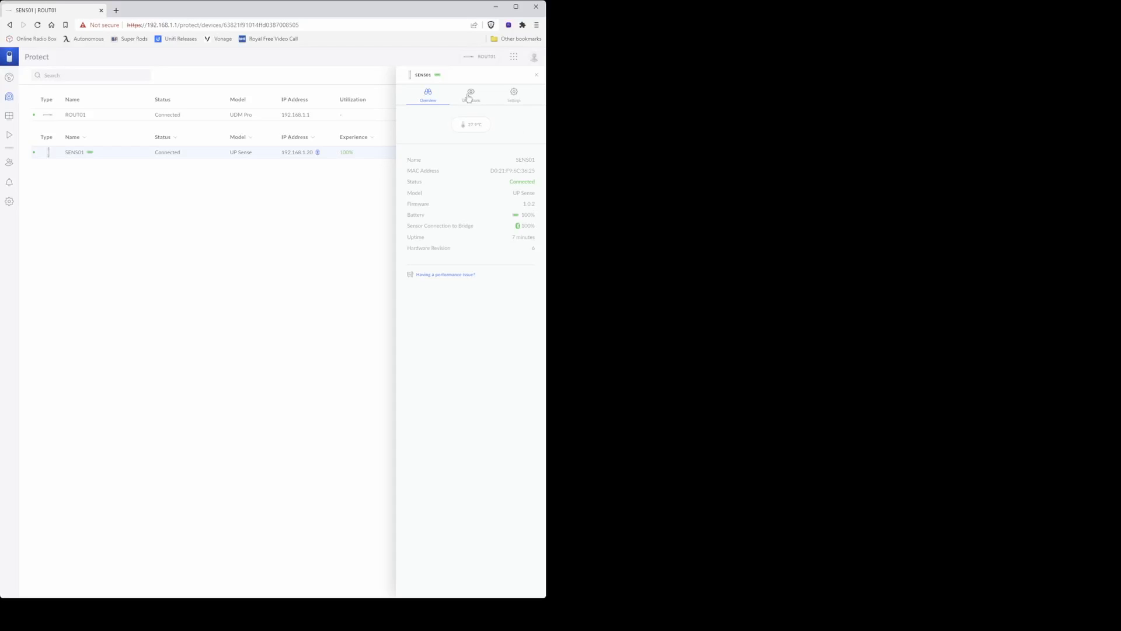
Step: View SENS01's empty Detections list, then its Settings panel
{"action": "left_click", "coordinate": [470, 94]}
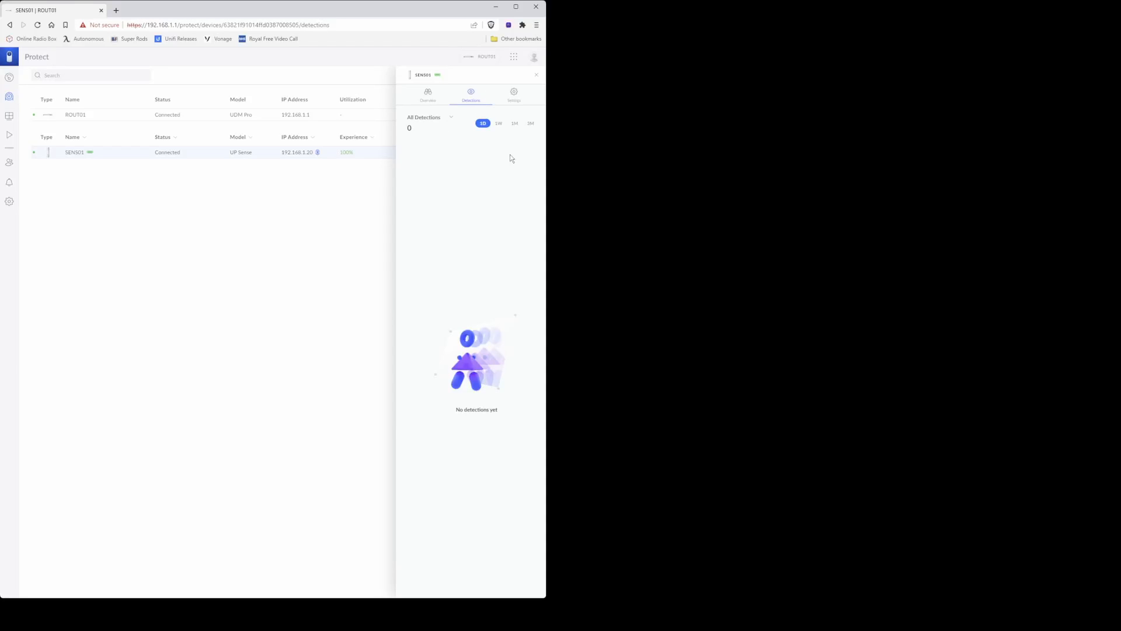
{"action": "left_click", "coordinate": [513, 93]}
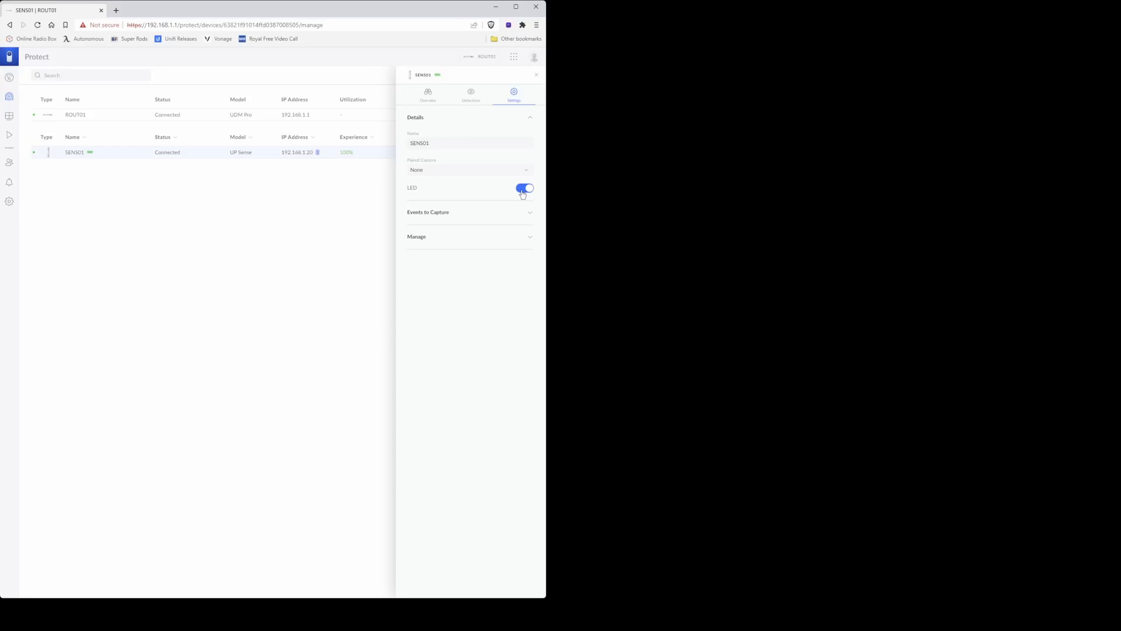
Step: Expand Events to Capture, showing placement None and temperature detection enabled
{"action": "left_click", "coordinate": [529, 211]}
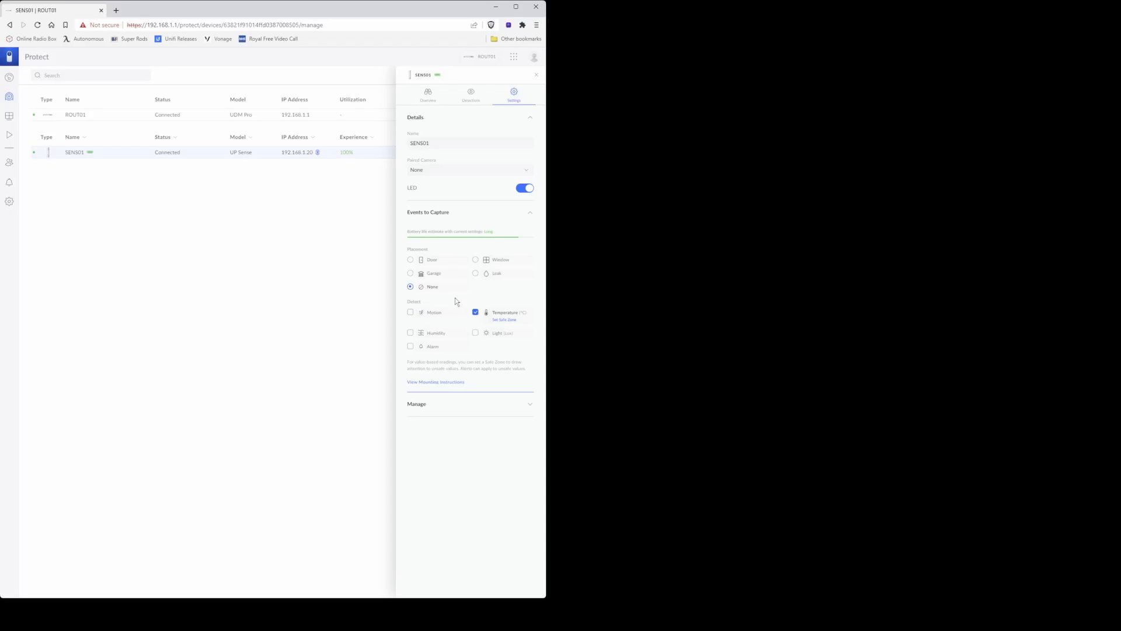
{"action": "mouse_move", "coordinate": [519, 330]}
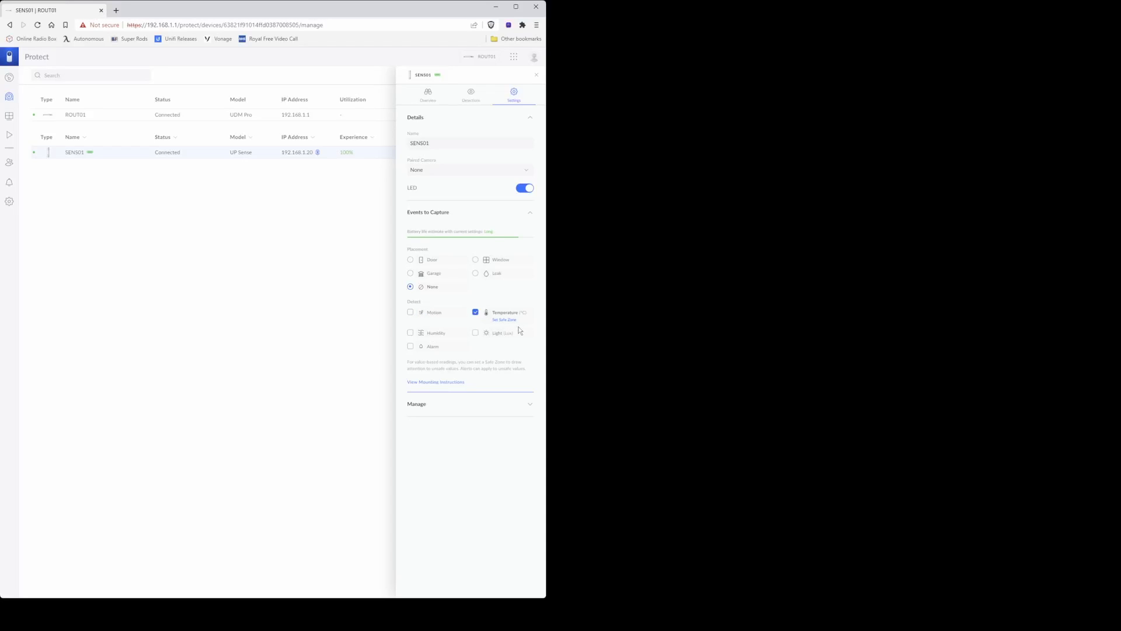
{"action": "mouse_move", "coordinate": [475, 332]}
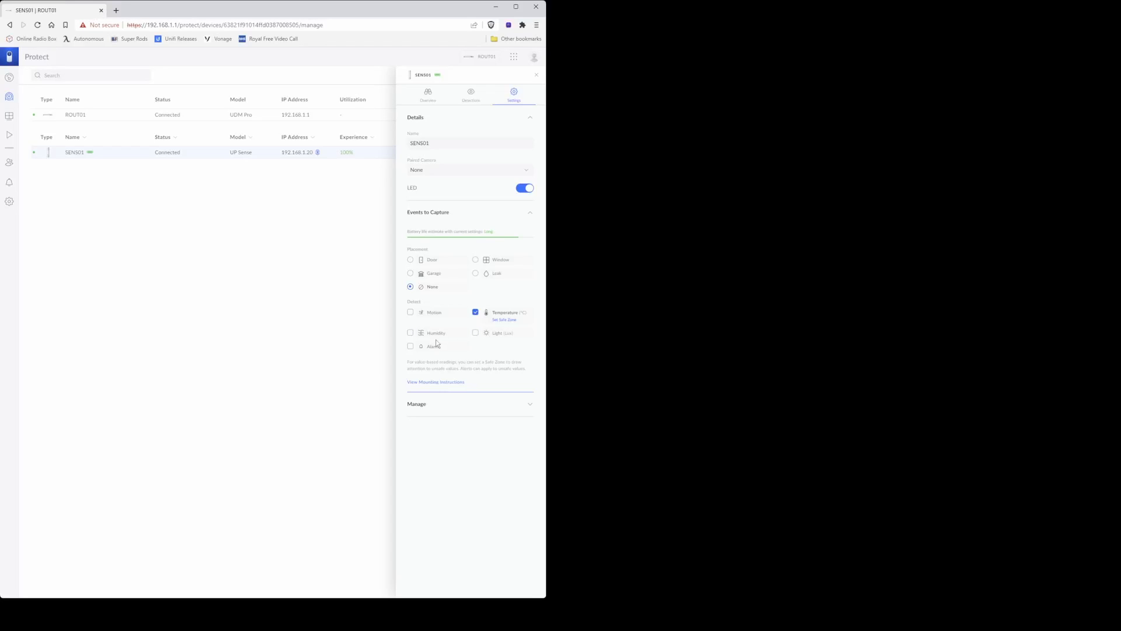
{"action": "mouse_move", "coordinate": [411, 312]}
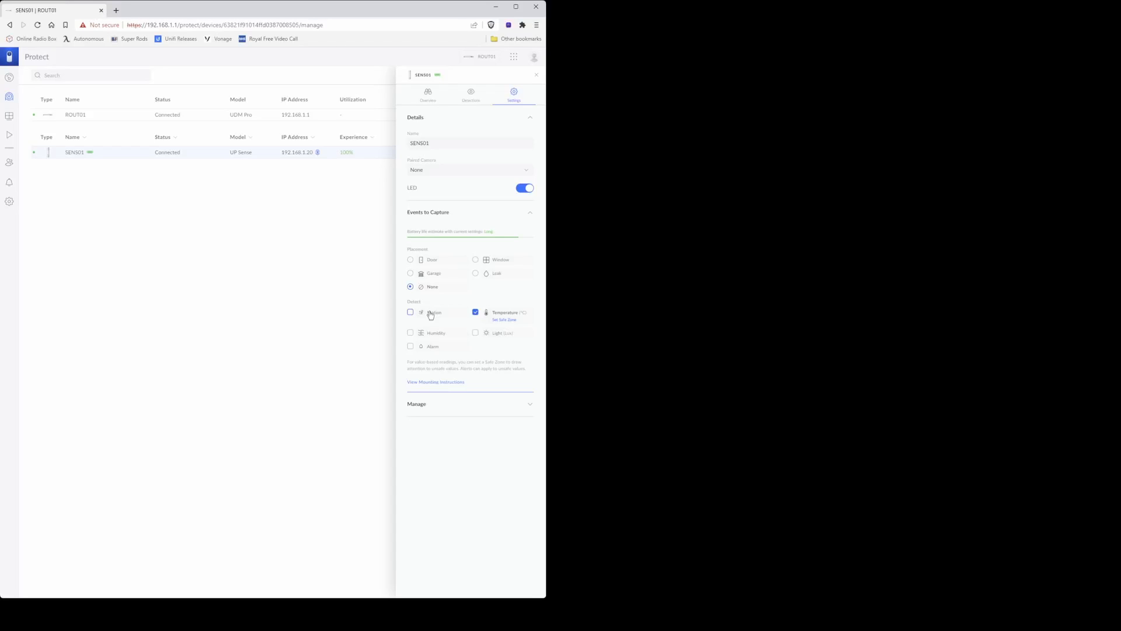
{"action": "mouse_move", "coordinate": [529, 285]}
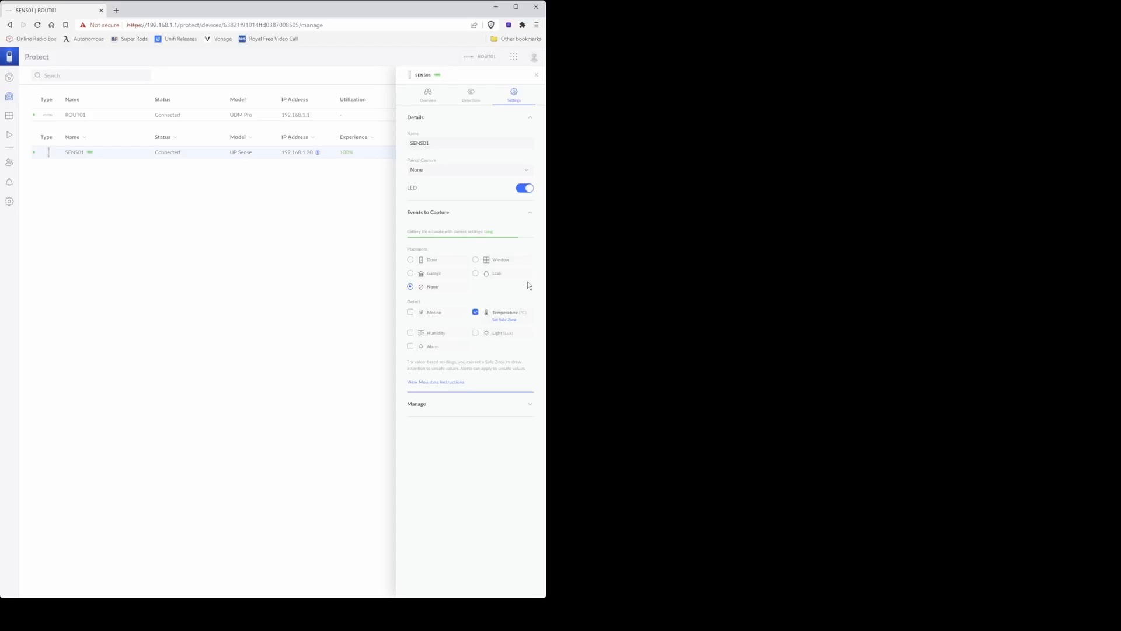
{"action": "mouse_move", "coordinate": [529, 408]}
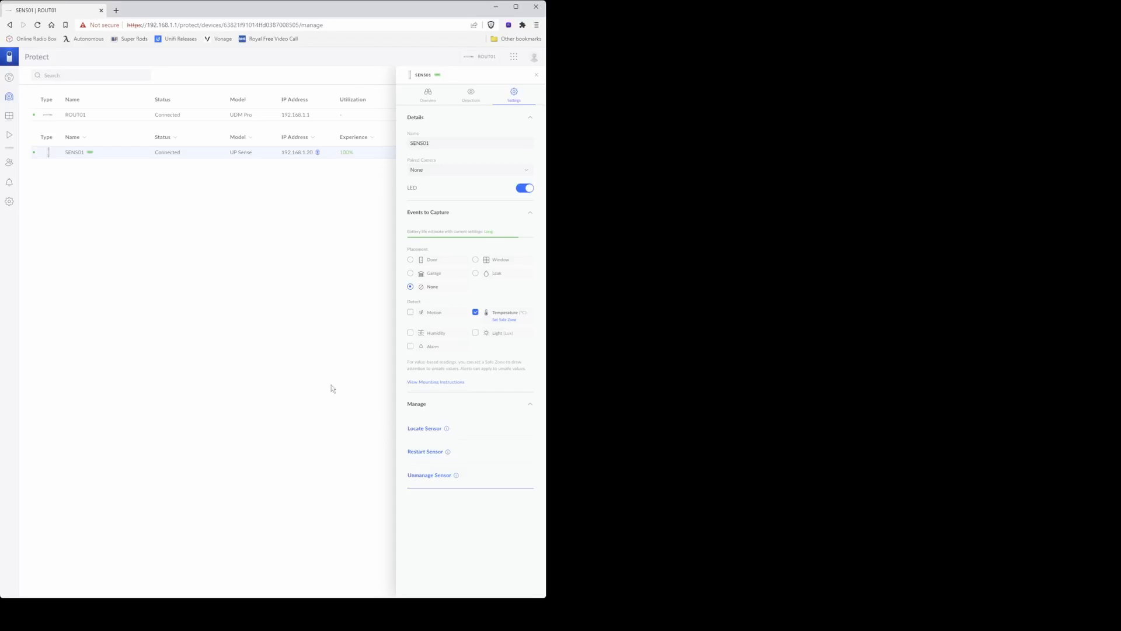
{"action": "mouse_move", "coordinate": [426, 432]}
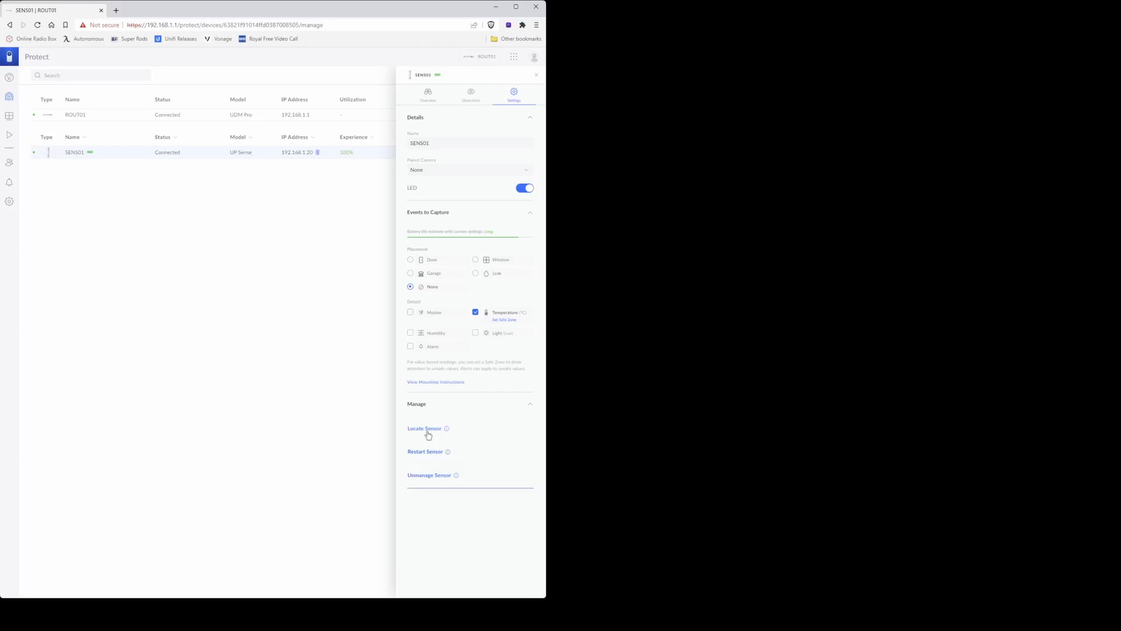
{"action": "mouse_move", "coordinate": [526, 469]}
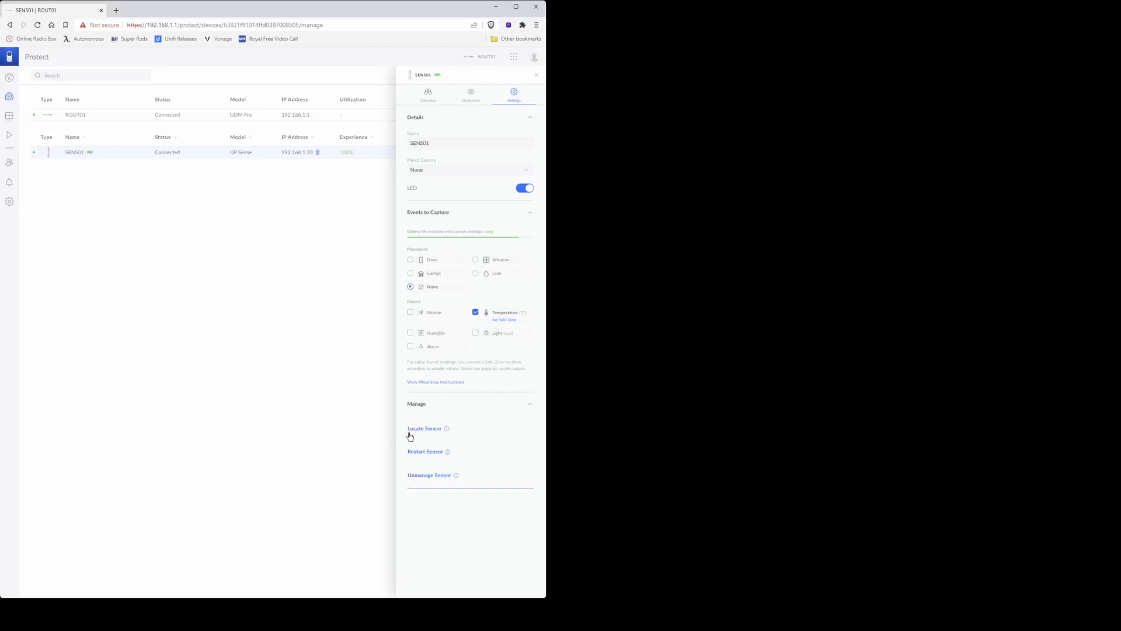
{"action": "mouse_move", "coordinate": [428, 456]}
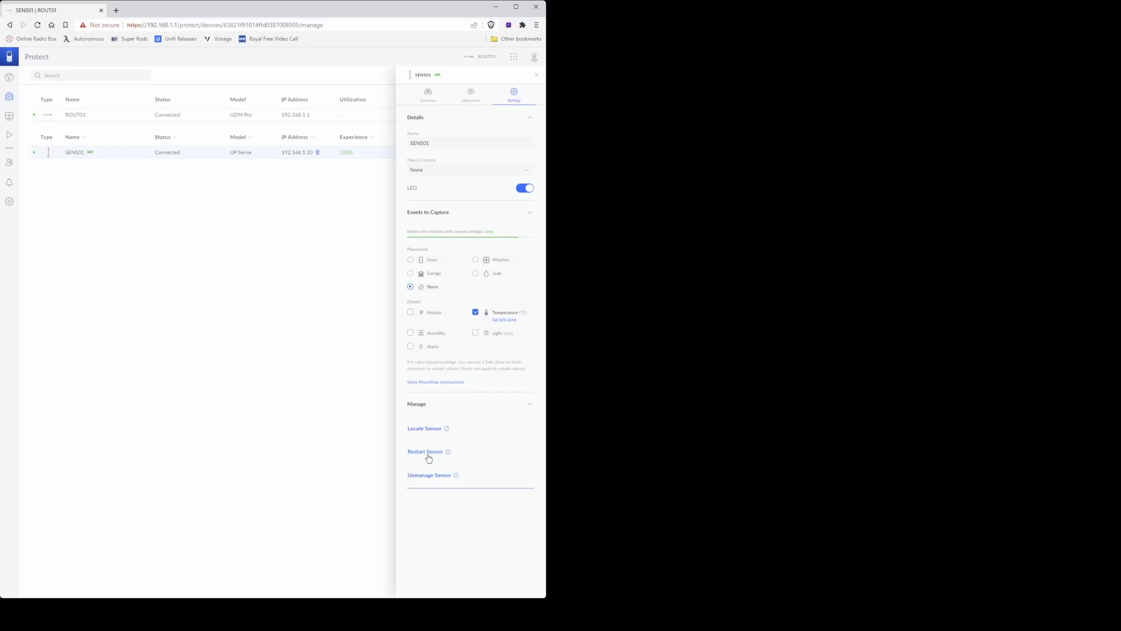
{"action": "mouse_move", "coordinate": [434, 463]}
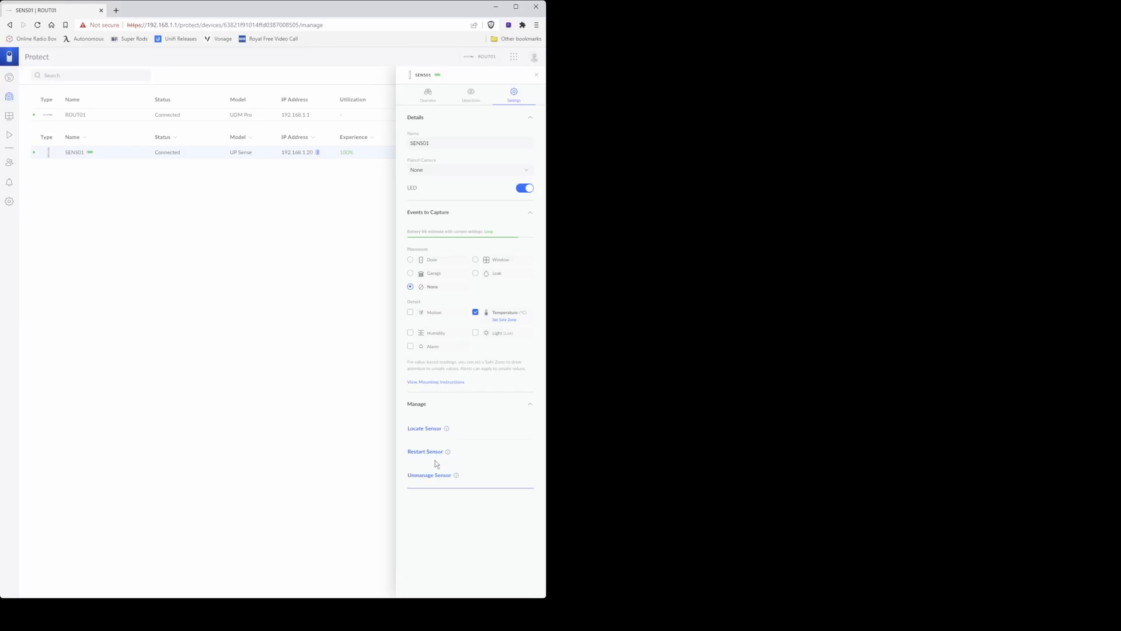
{"action": "mouse_move", "coordinate": [434, 483]}
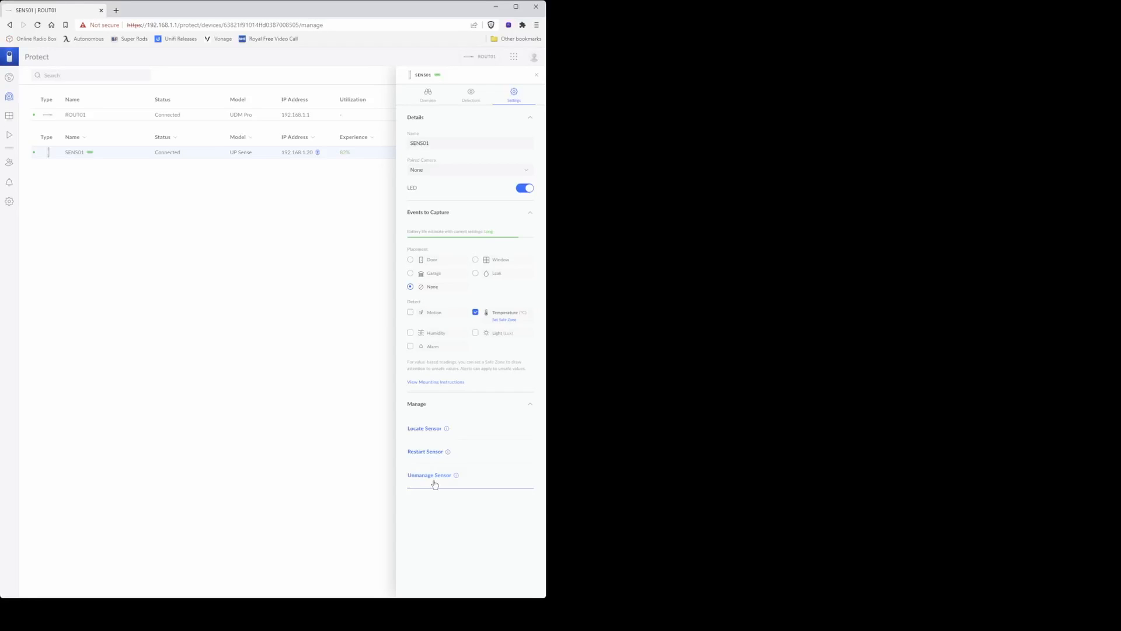
{"action": "mouse_move", "coordinate": [340, 340]}
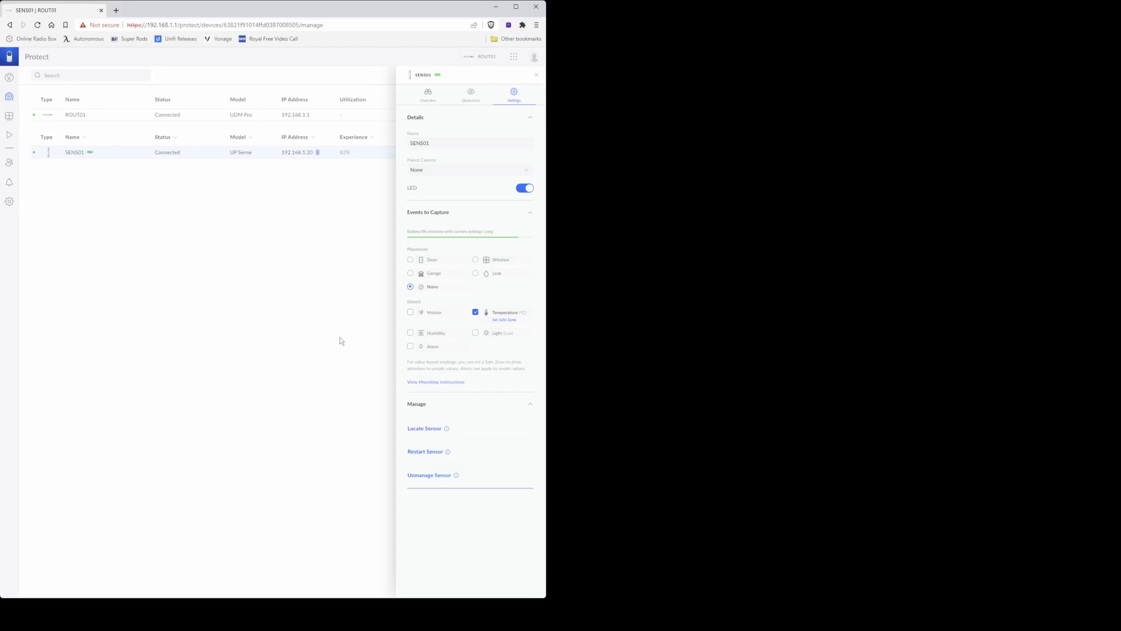